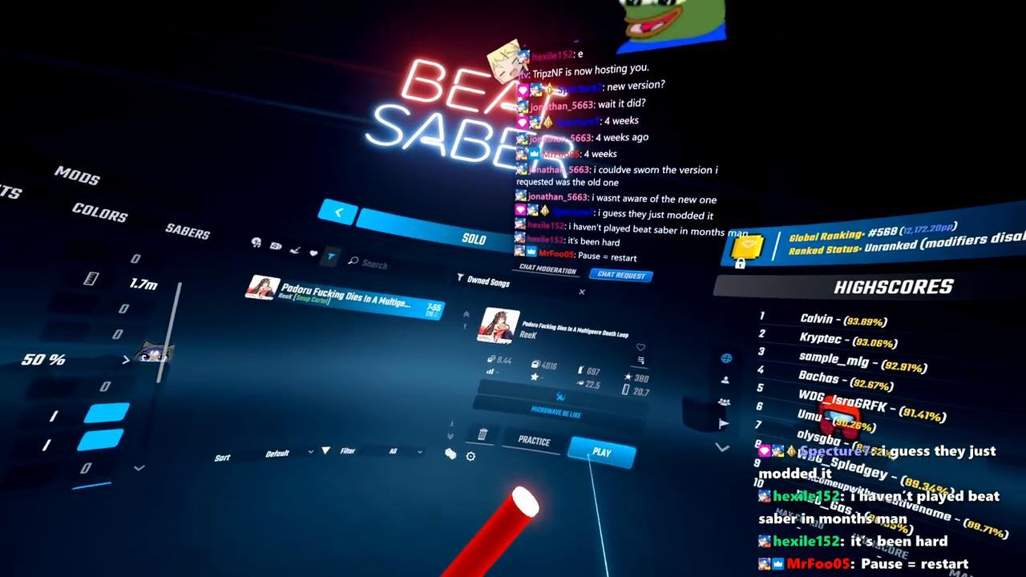
- Start the 'Padoru Fucking Dies In A Multigenre Death Loop' level in Solo mode
left_click(601, 452)
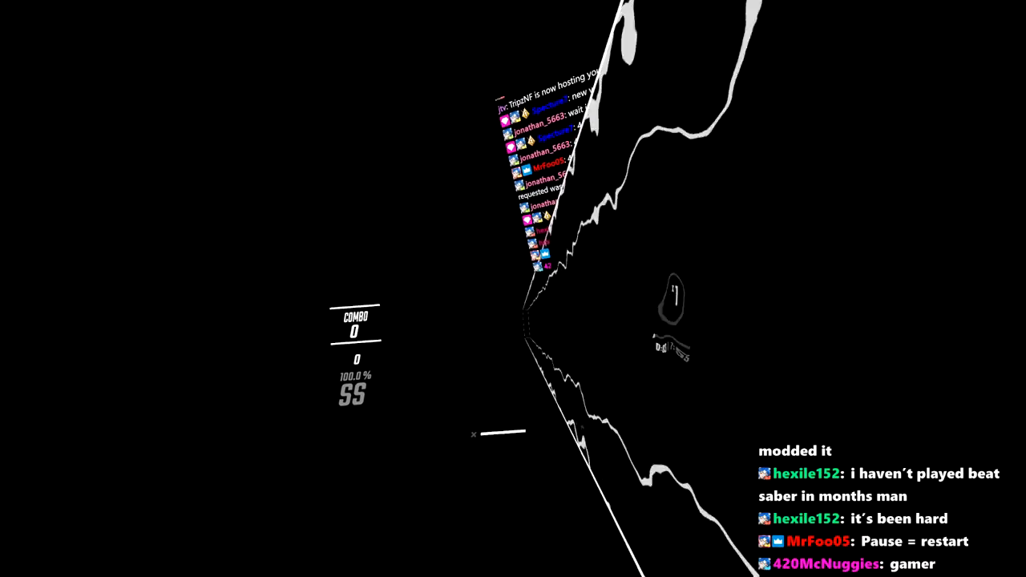